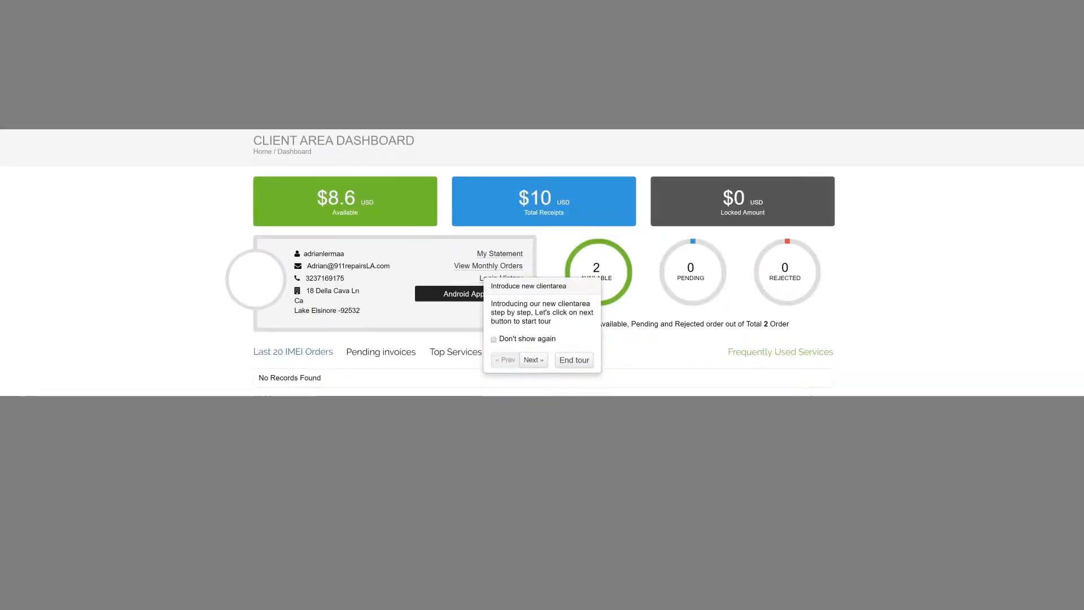
{"action": "mouse_move", "coordinate": [377, 308]}
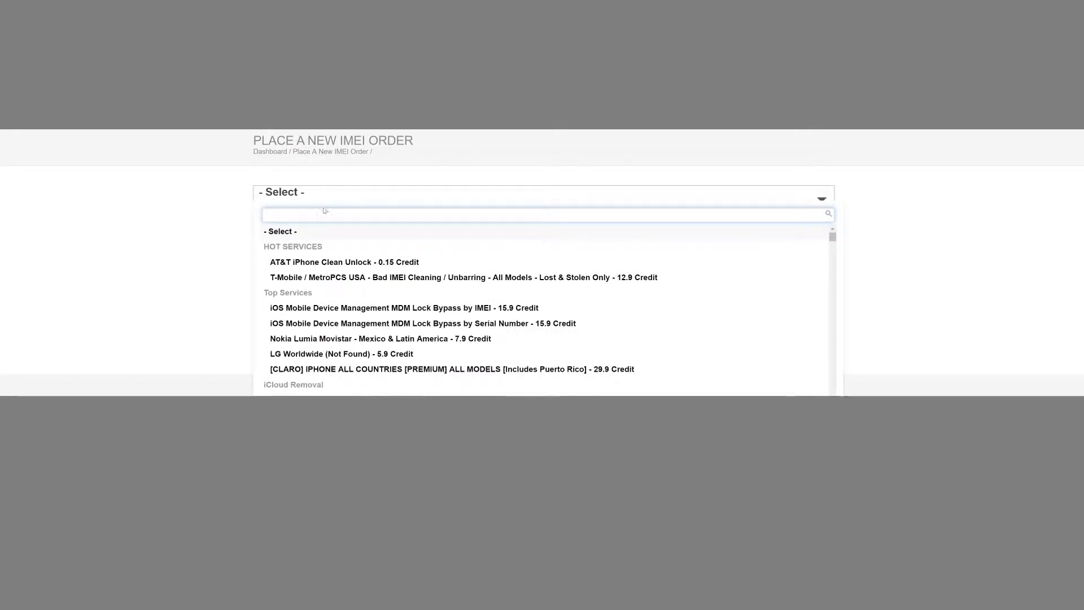
Filter the service dropdown by typing 'zte' to show only ZTE unlock services
{"action": "type", "text": "z"}
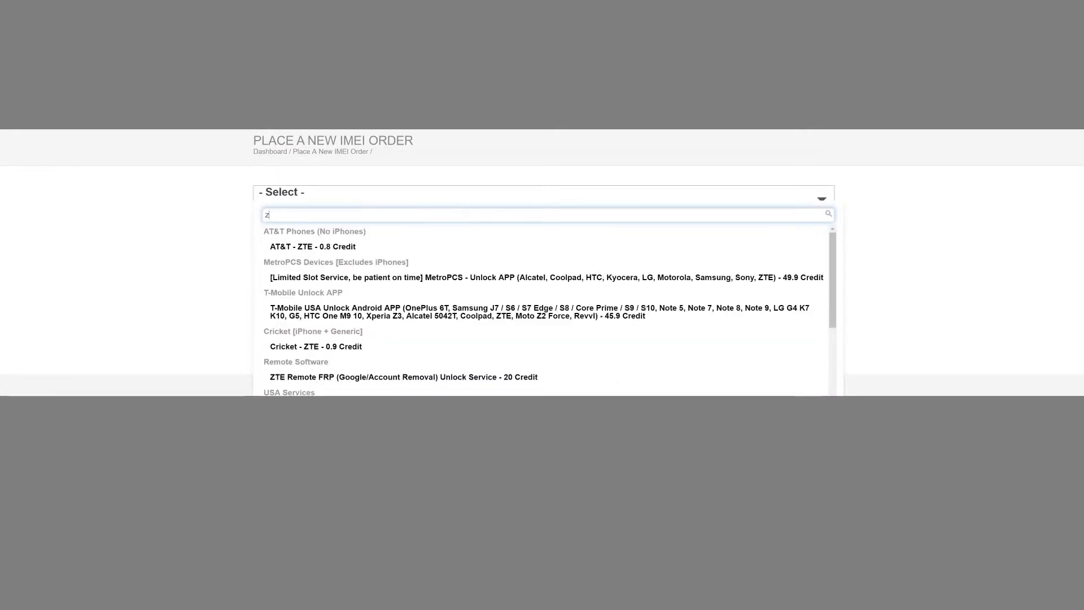
{"action": "type", "text": "te"}
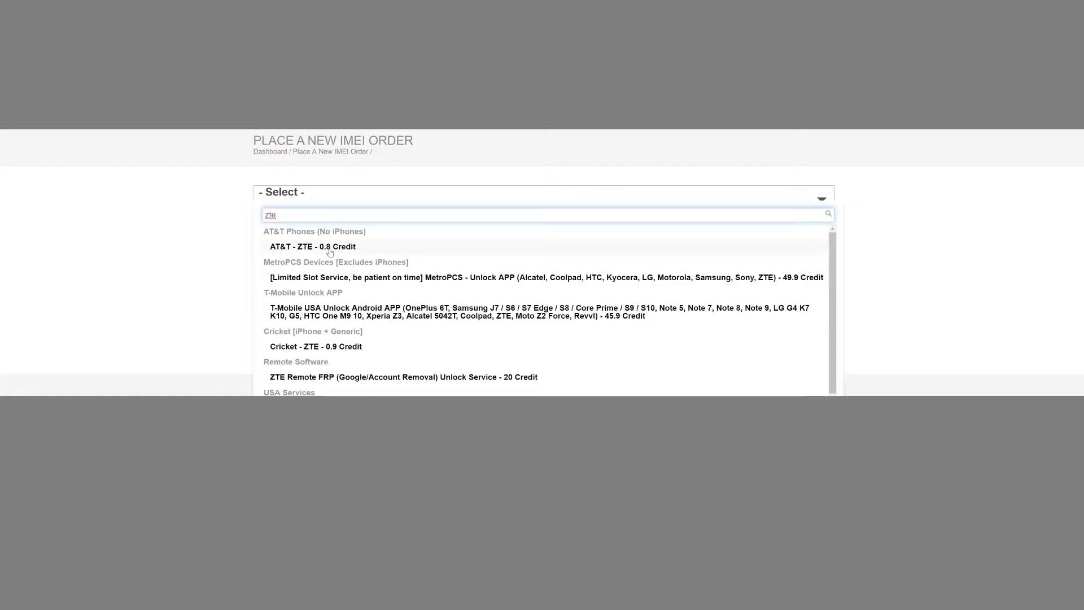
{"action": "mouse_move", "coordinate": [322, 285]}
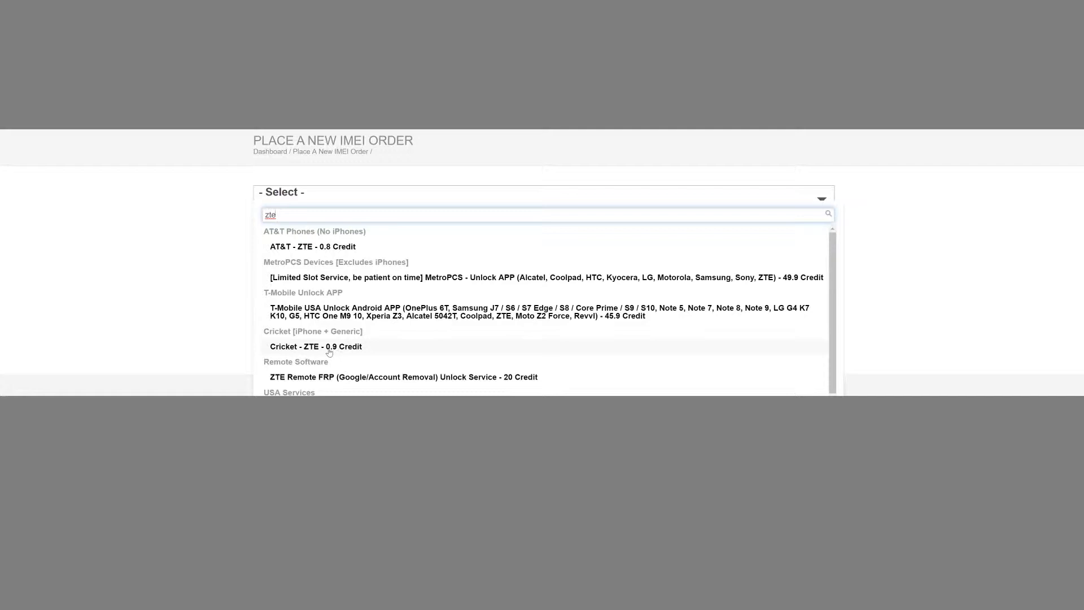
{"action": "mouse_move", "coordinate": [342, 358]}
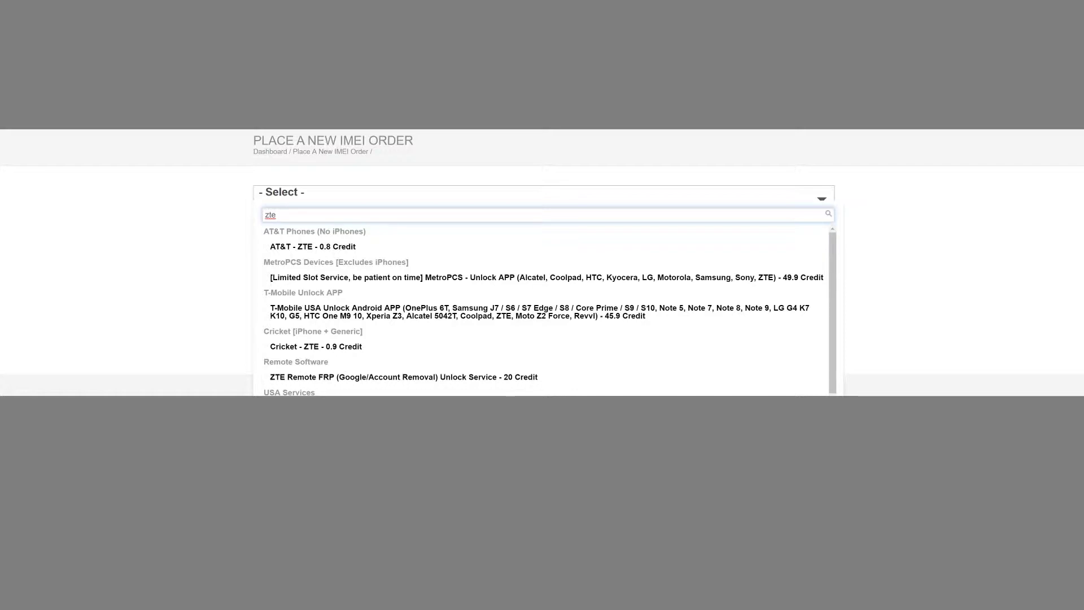
{"action": "mouse_move", "coordinate": [330, 351]}
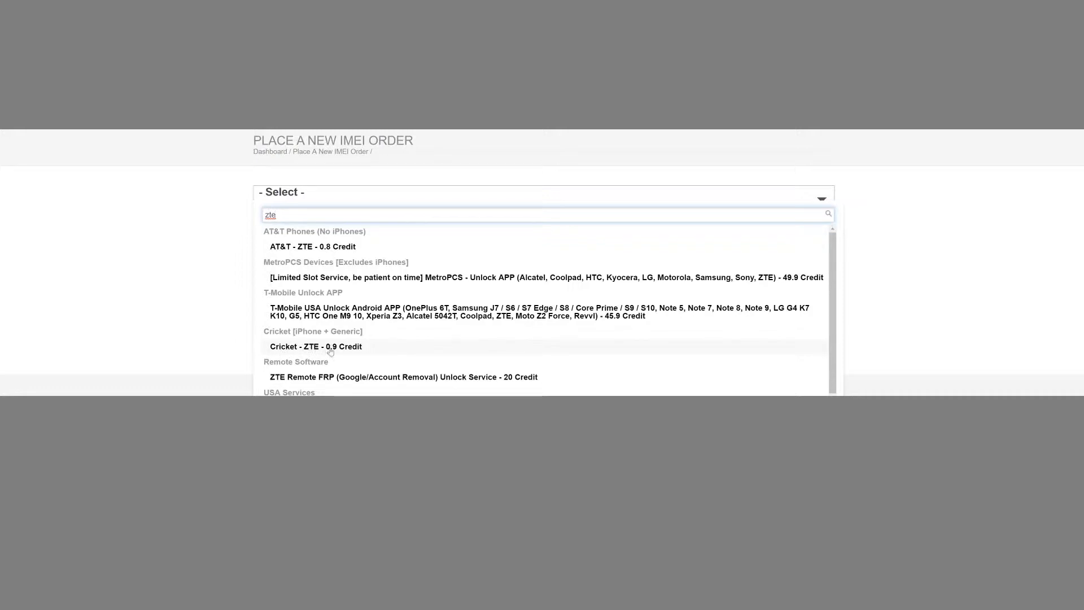
{"action": "mouse_move", "coordinate": [352, 349]}
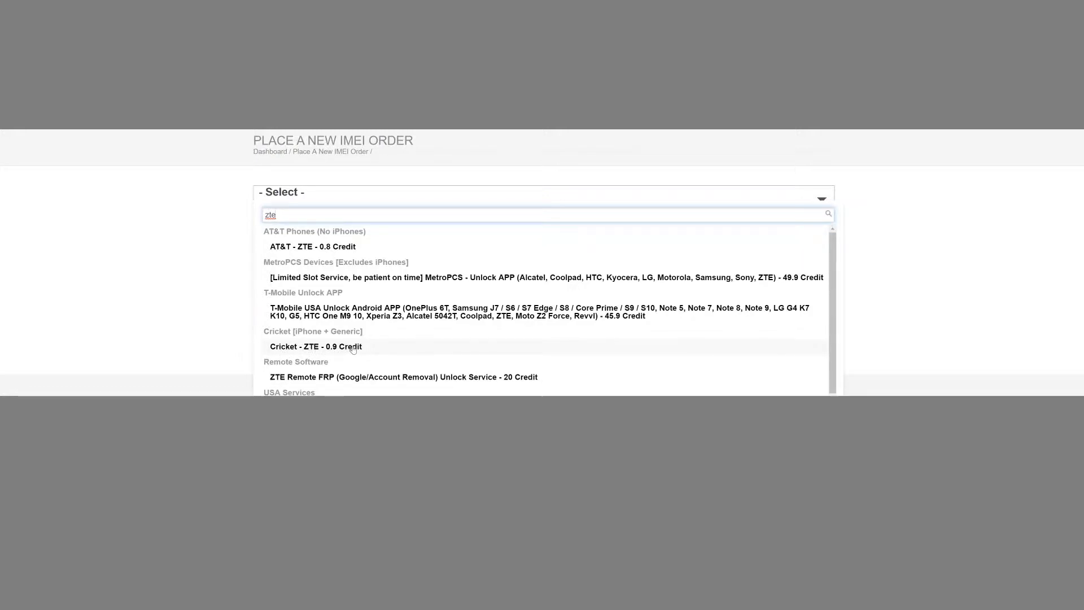
Select 'Cricket - ZTE - 0.9 Credit' from the filtered list to load its $0.9USD details
{"action": "left_click", "coordinate": [315, 346]}
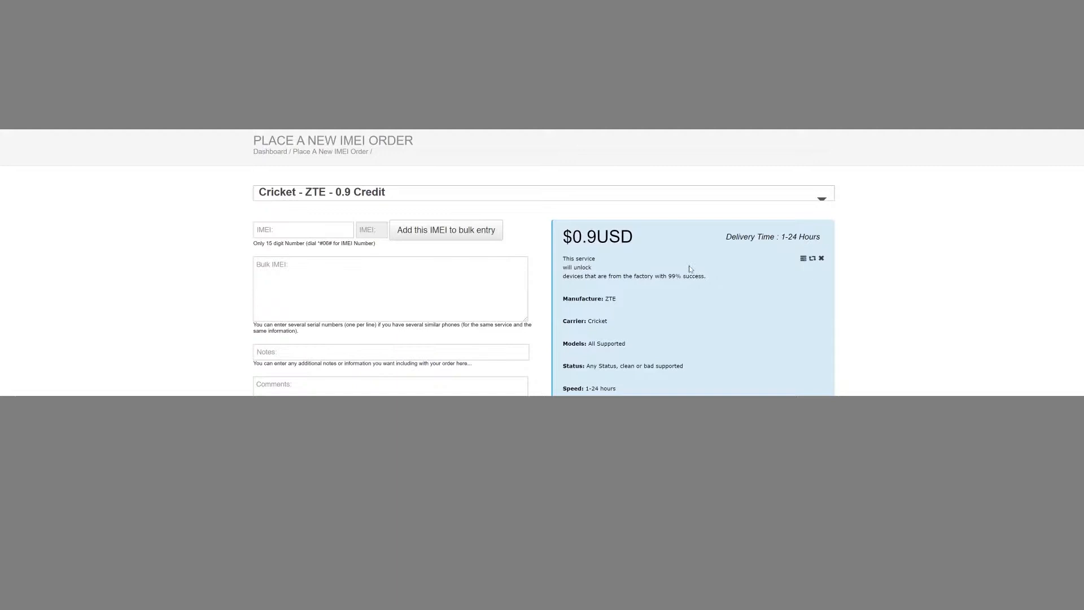
{"action": "mouse_move", "coordinate": [562, 259]}
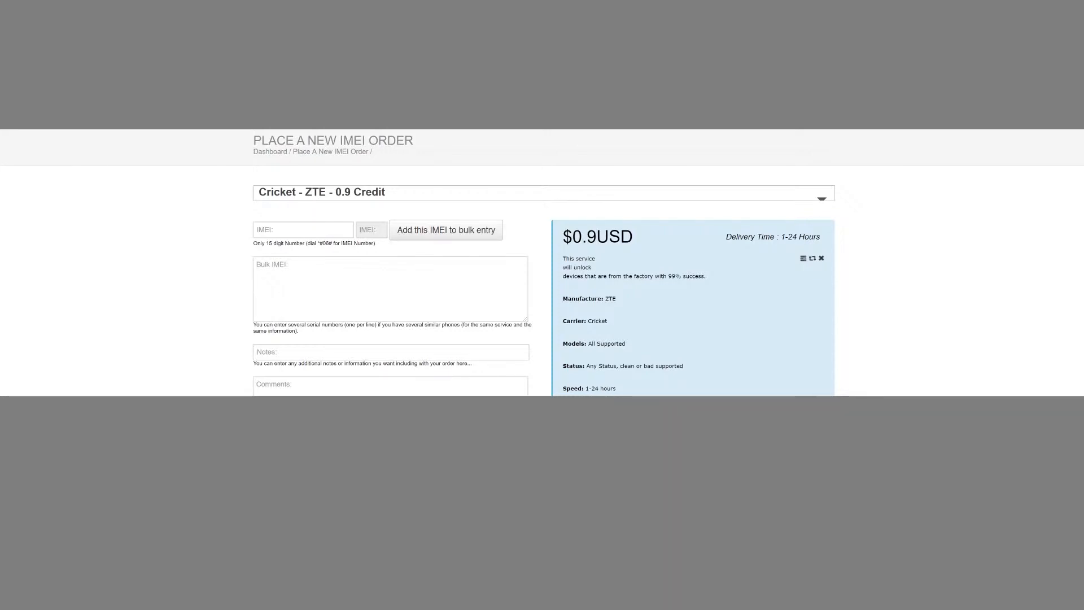
{"action": "mouse_move", "coordinate": [792, 314]}
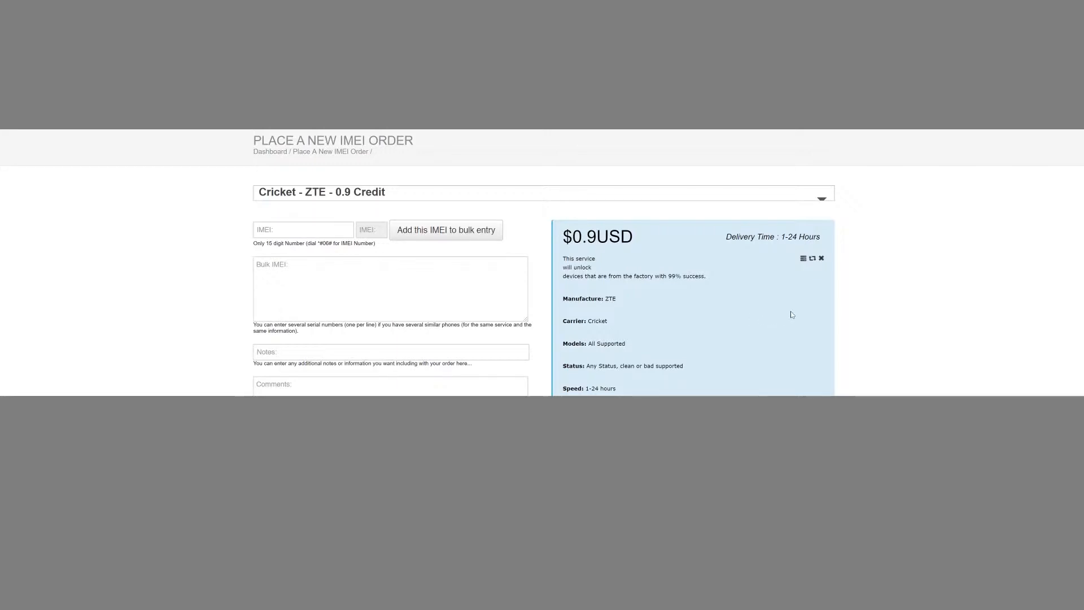